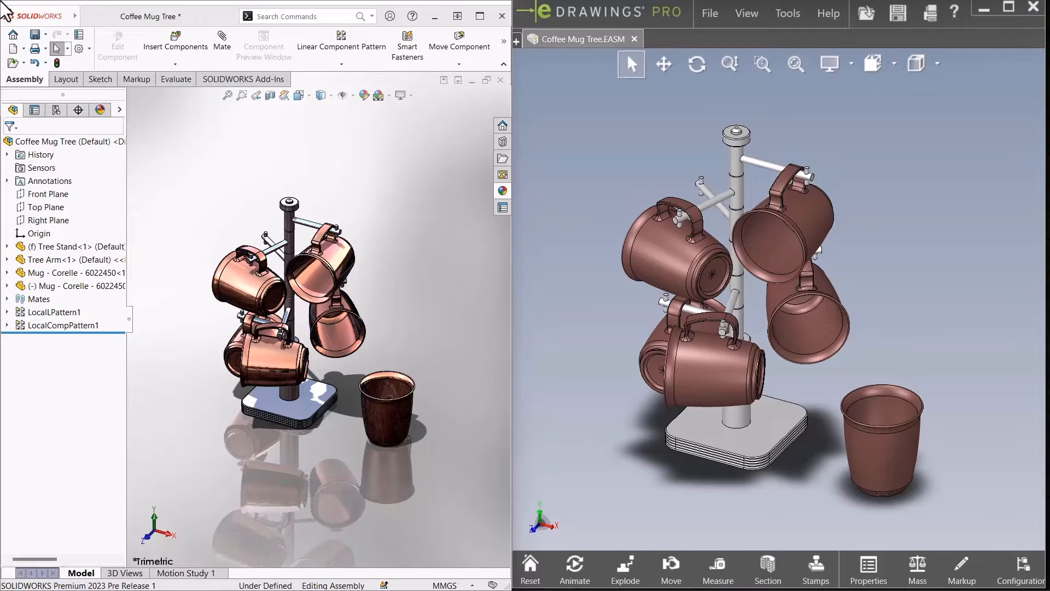
mouse_move(944, 48)
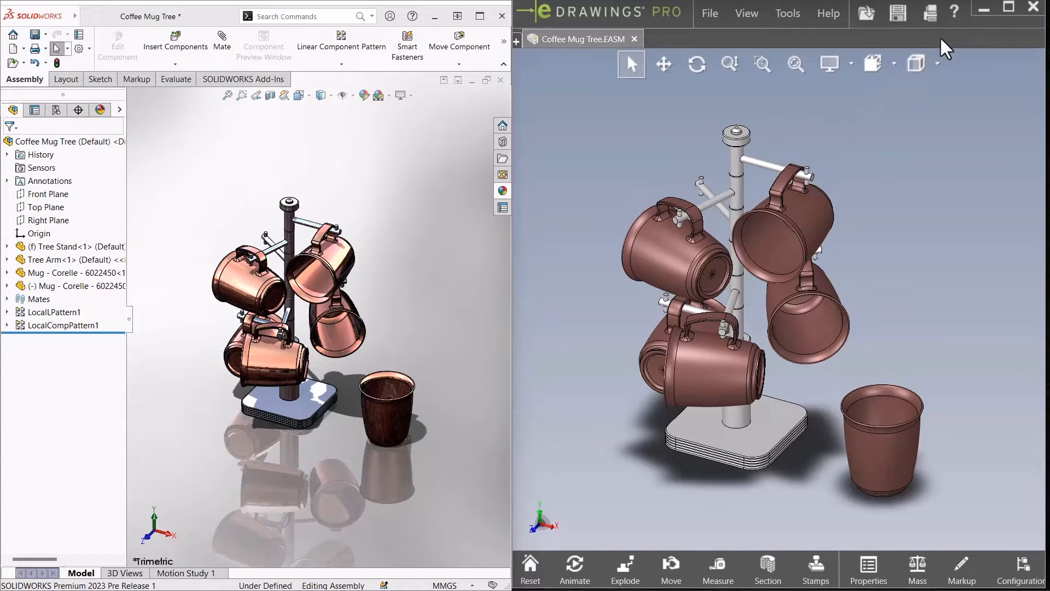
Step: Maximize the eDrawings Pro window so the Coffee Mug Tree assembly fills the screen
click(1006, 7)
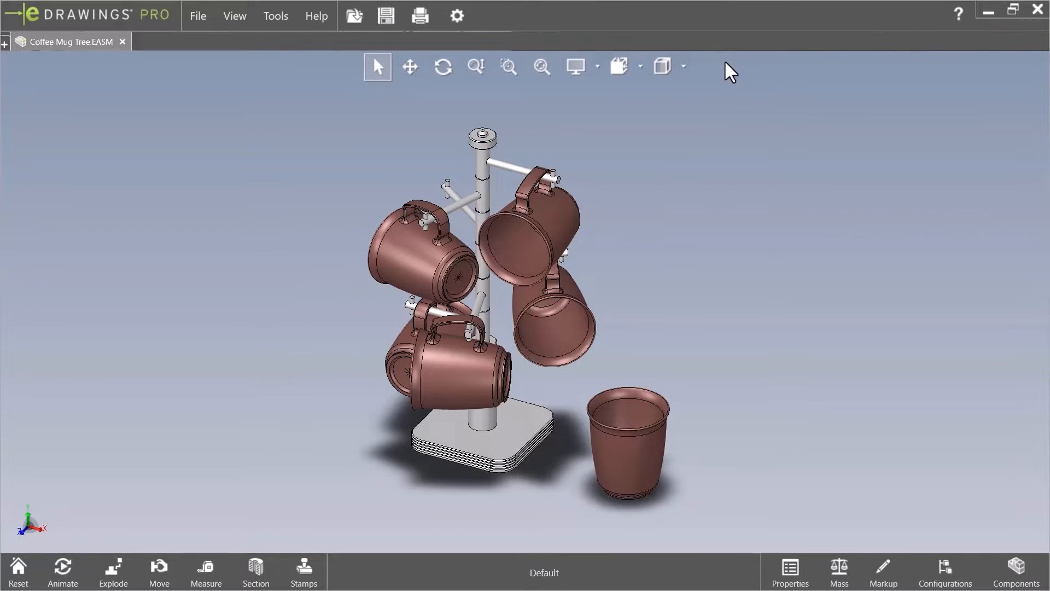
click(663, 66)
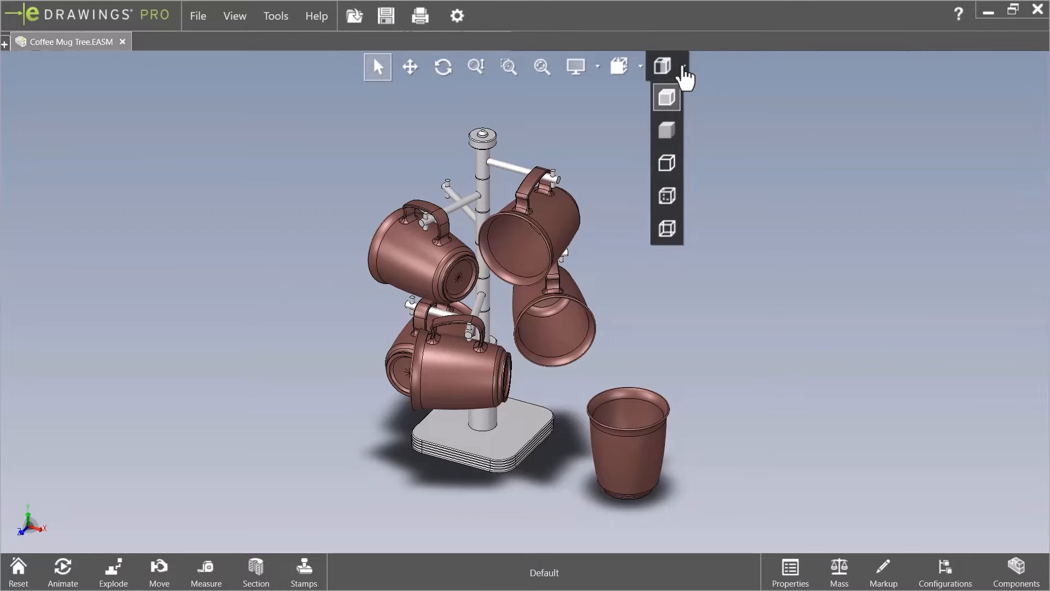
mouse_move(666, 130)
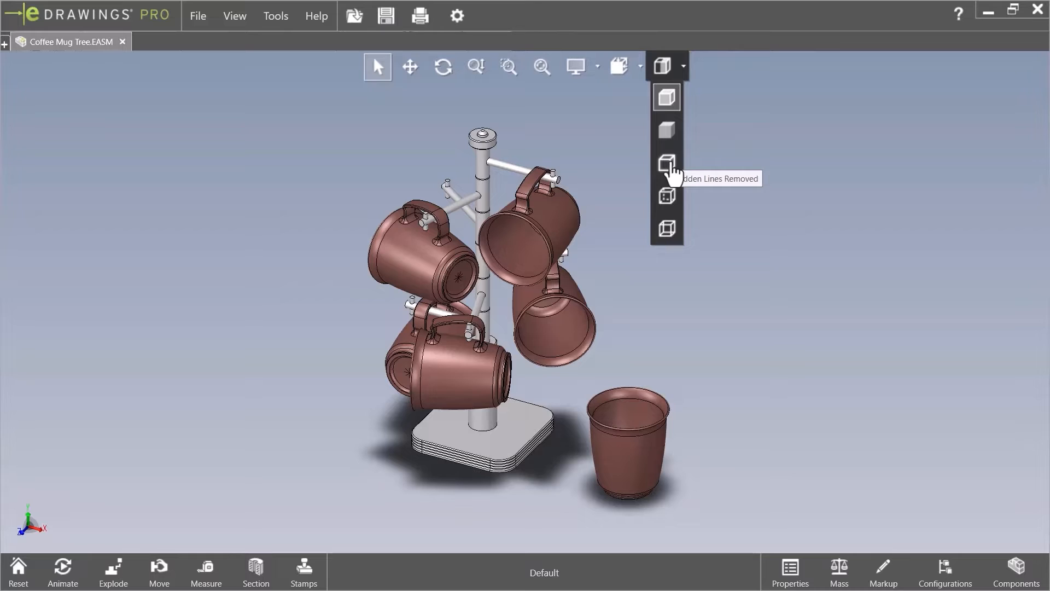
mouse_move(667, 227)
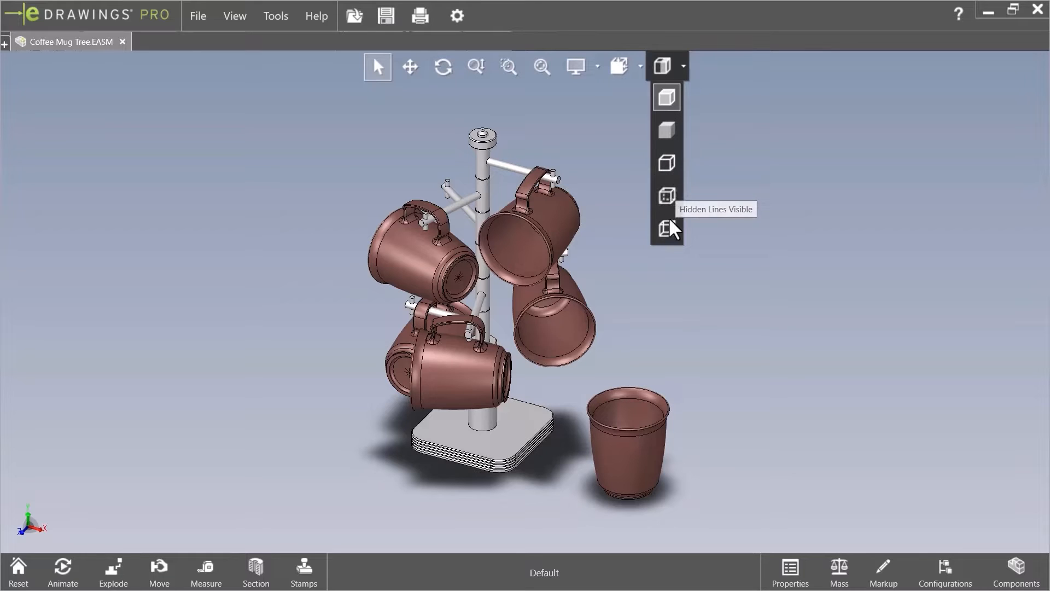
mouse_move(667, 228)
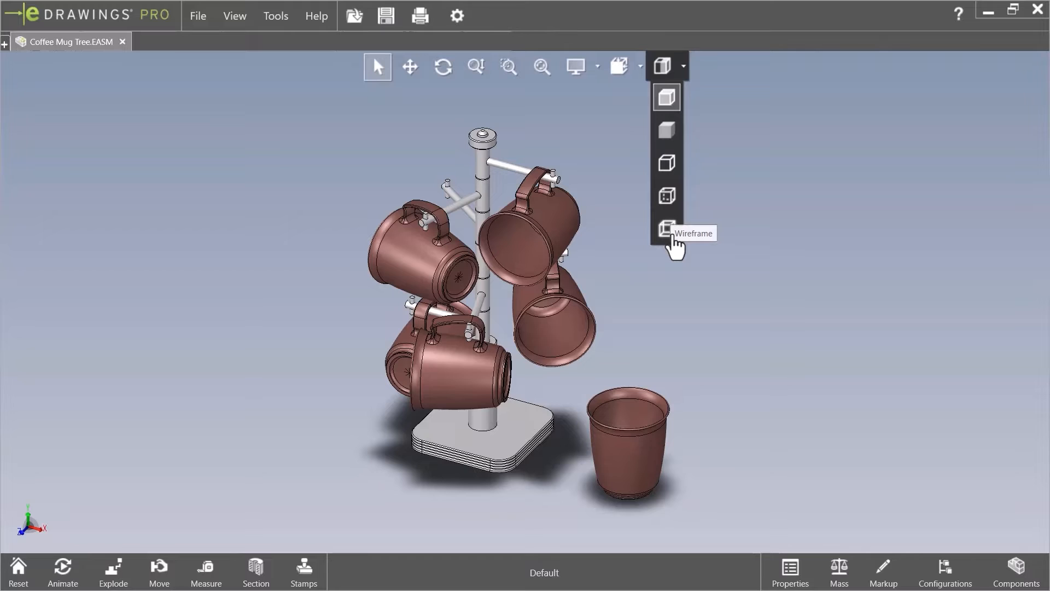
mouse_move(747, 238)
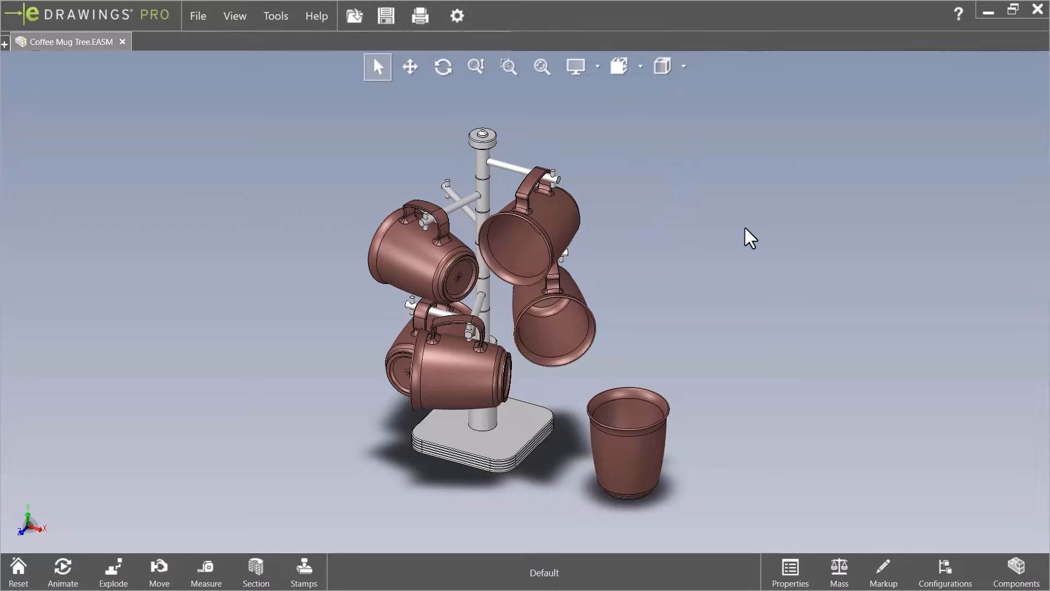
mouse_move(945, 572)
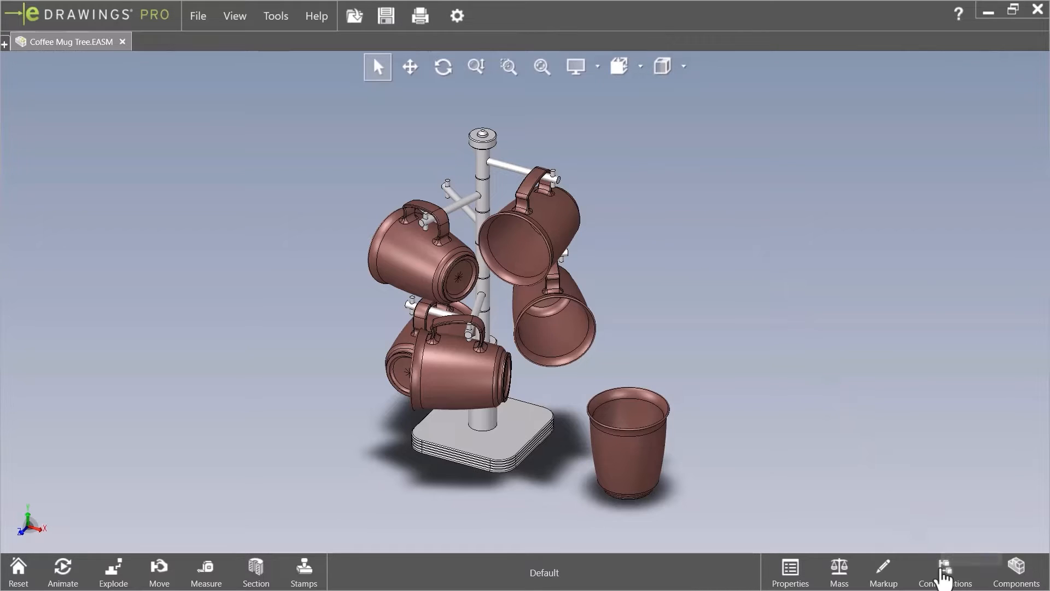
Step: Switch the assembly to the 2 Cups display state via the Configurations panel
click(945, 571)
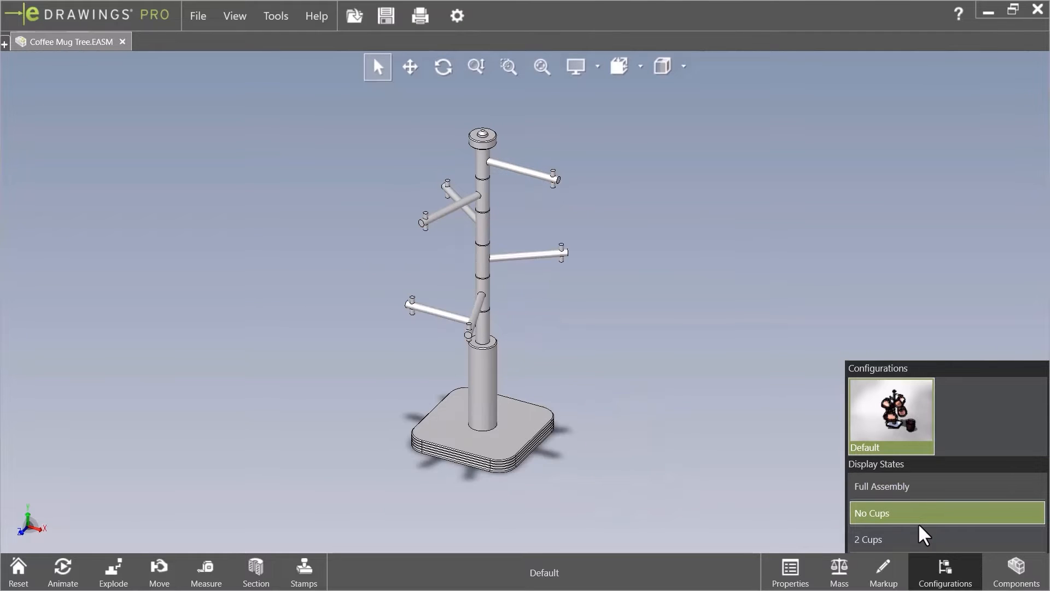
mouse_move(911, 543)
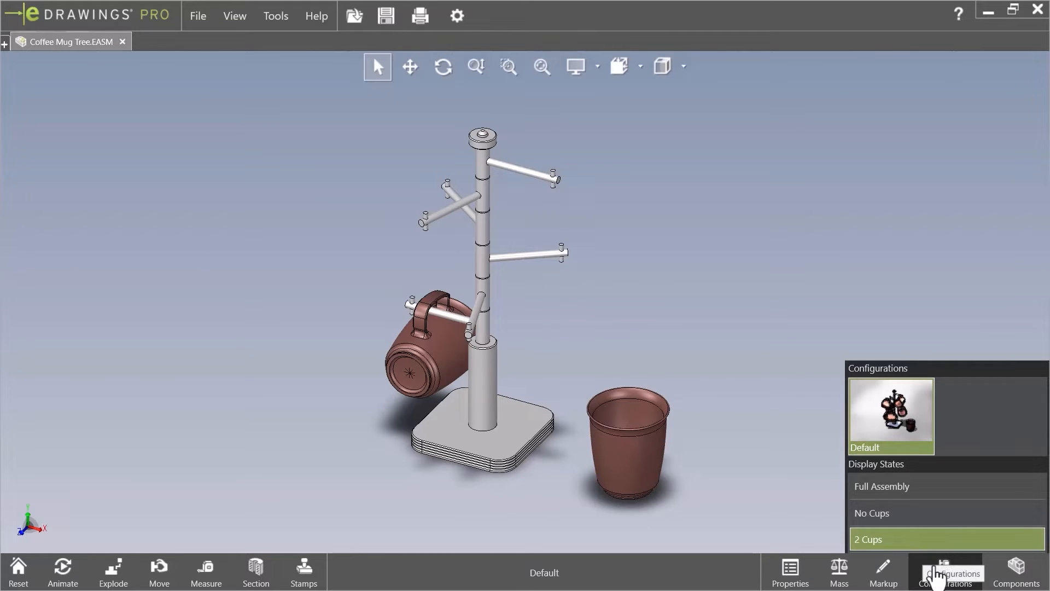
click(944, 569)
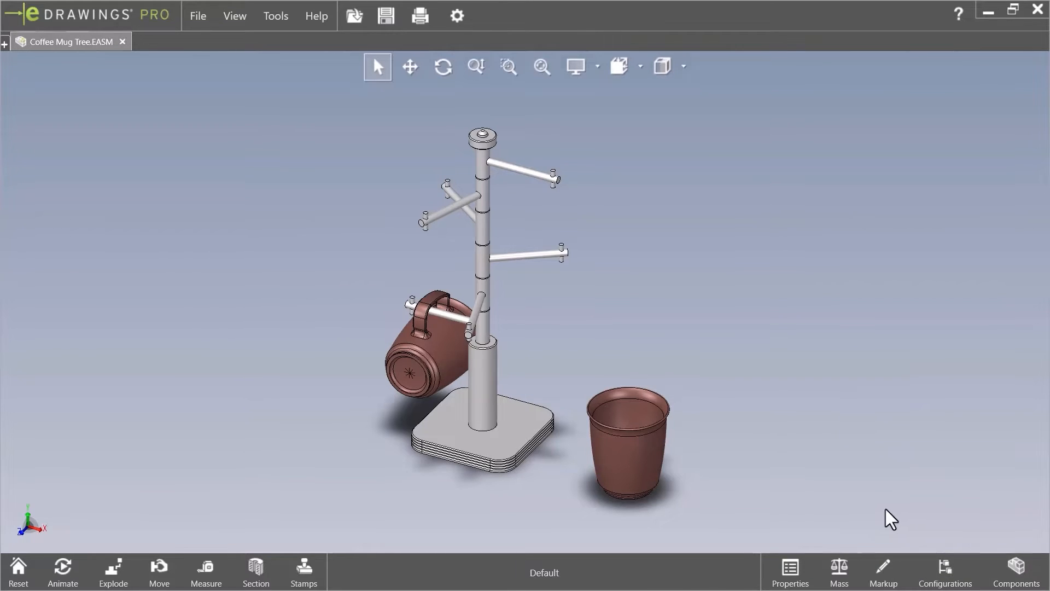
click(205, 571)
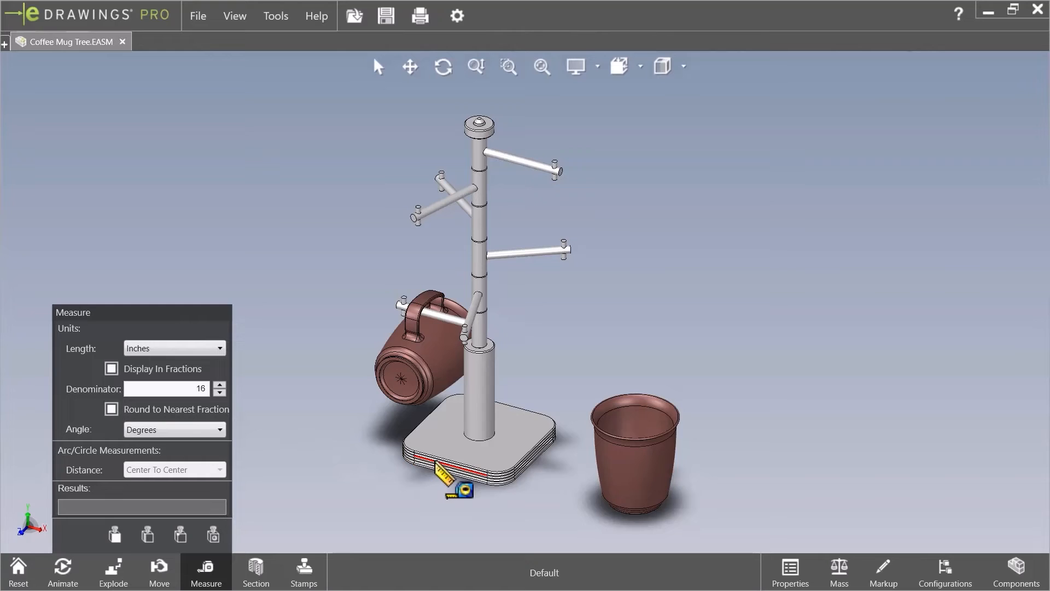
Step: Measure the bottom edge of the stand's base, reading 3 2/16 in
click(449, 462)
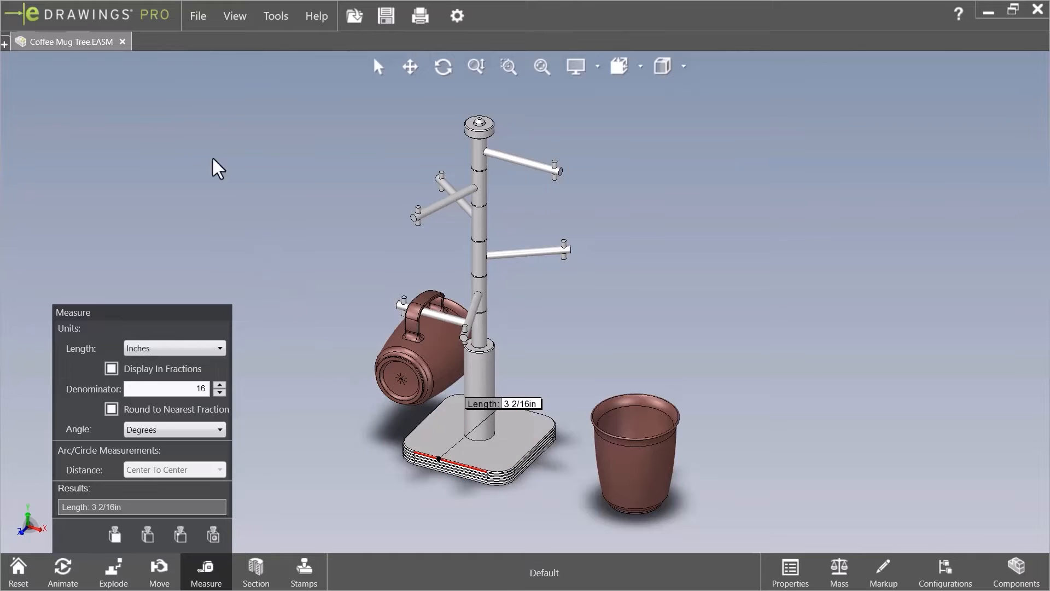
click(198, 15)
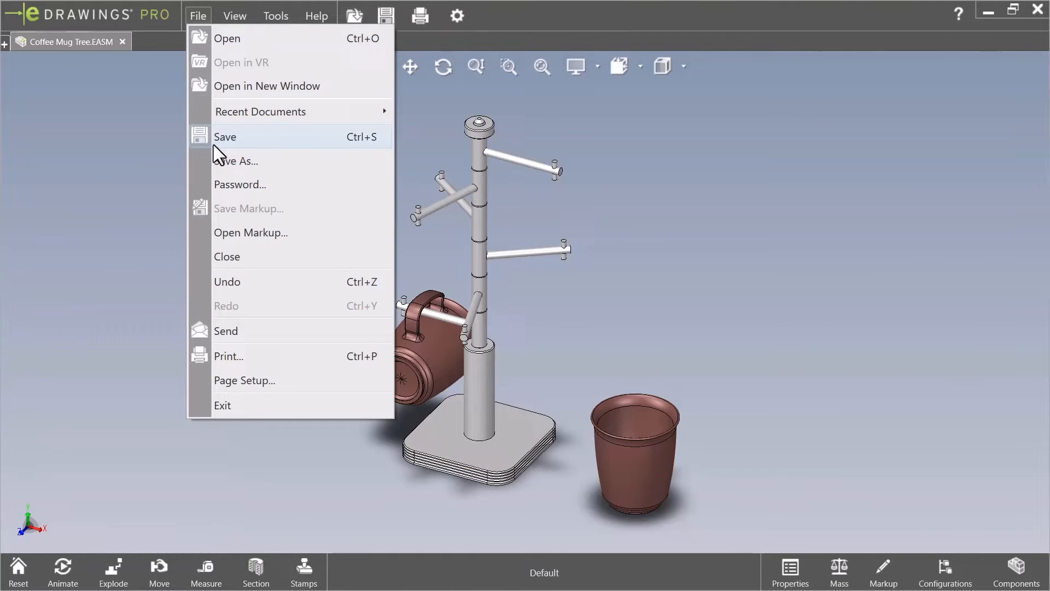
Step: Save the Coffee Mug Tree assembly as an eDrawings Web HTML (*.html) file
click(235, 161)
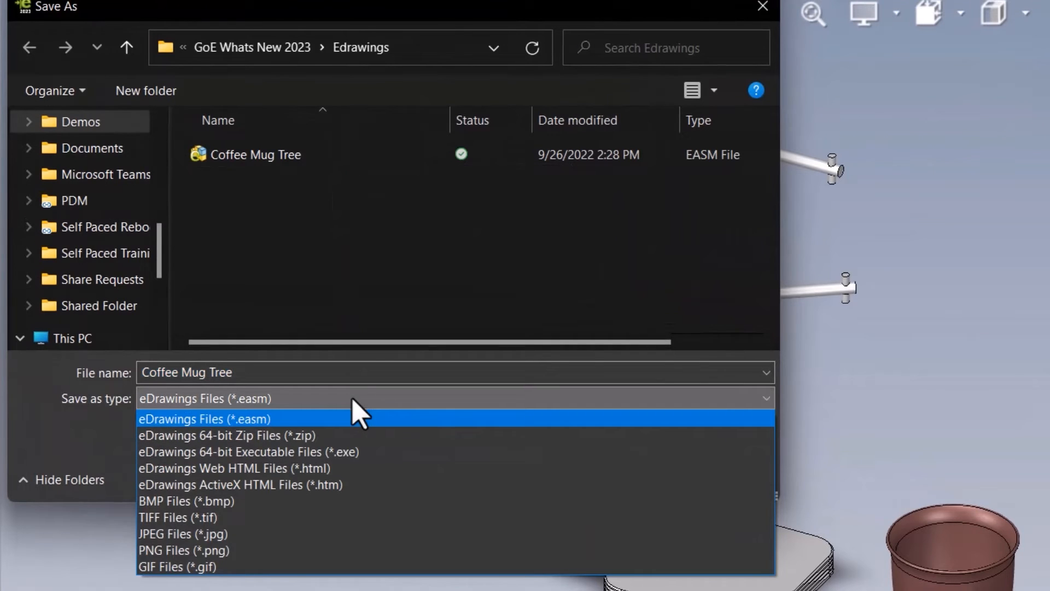
mouse_move(362, 467)
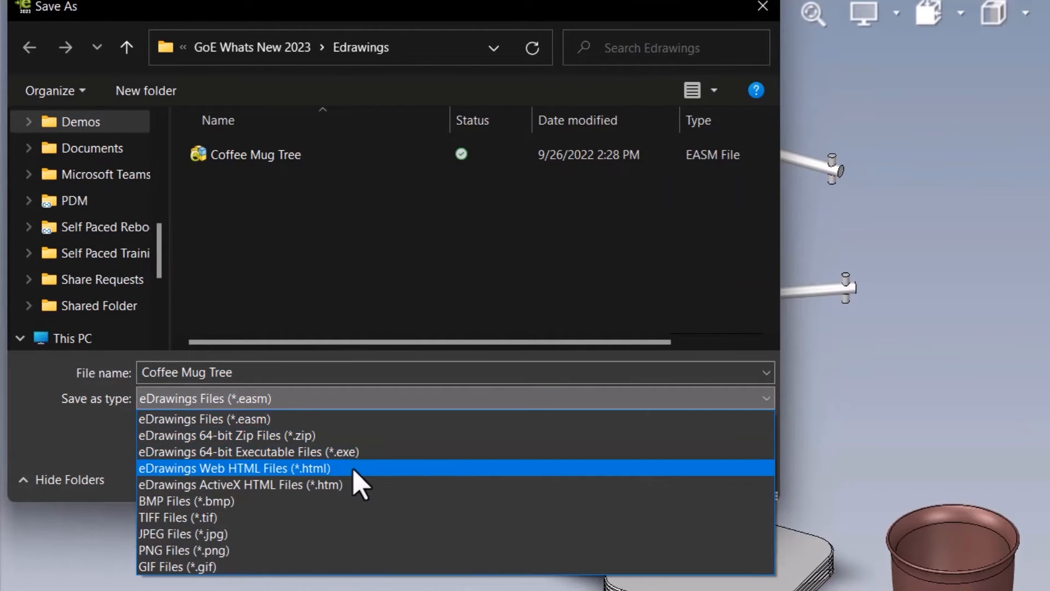
click(233, 467)
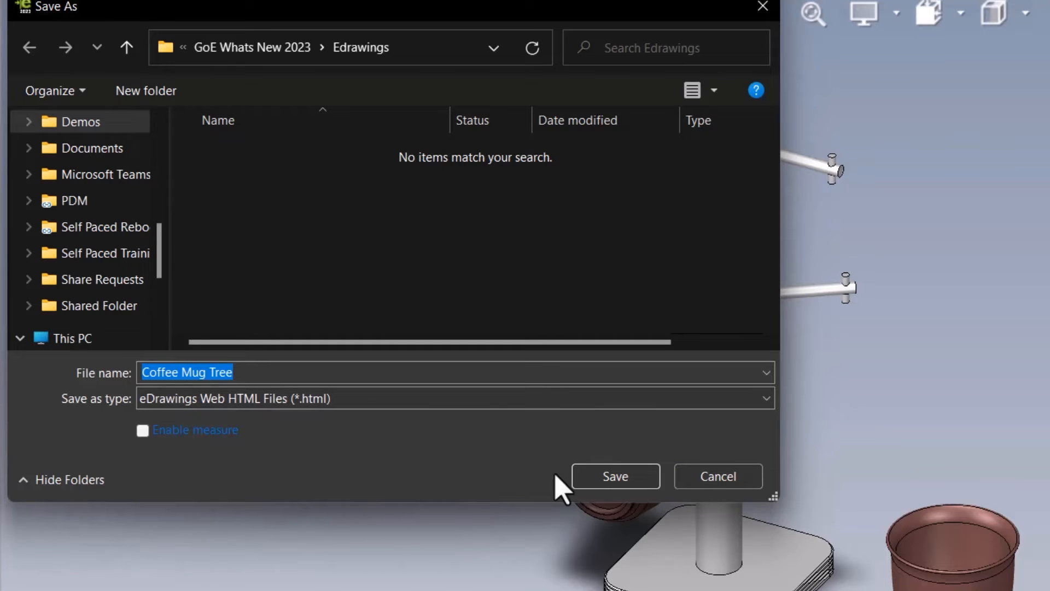
click(614, 475)
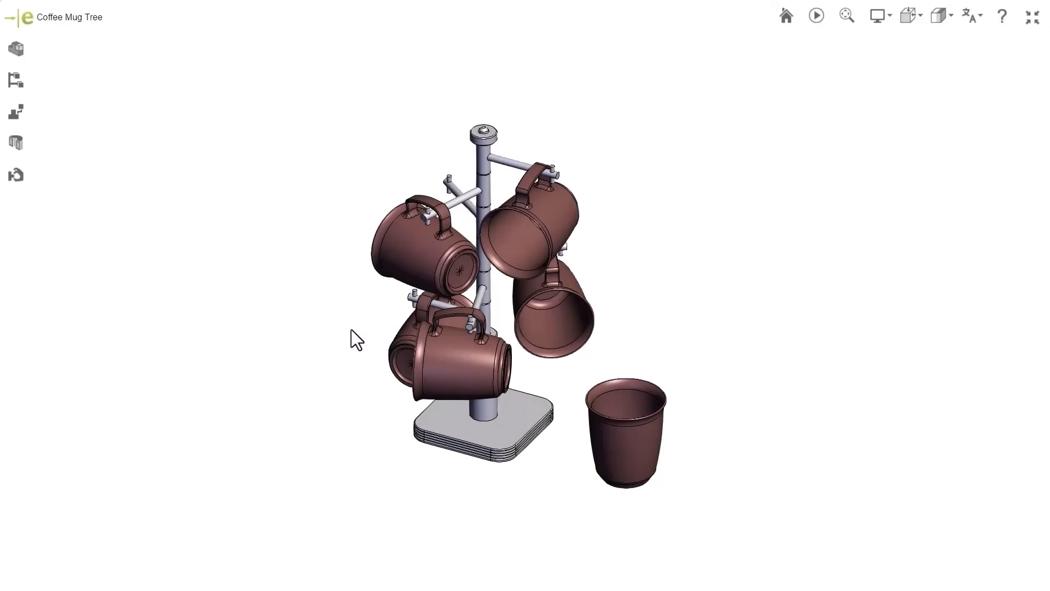
mouse_move(923, 97)
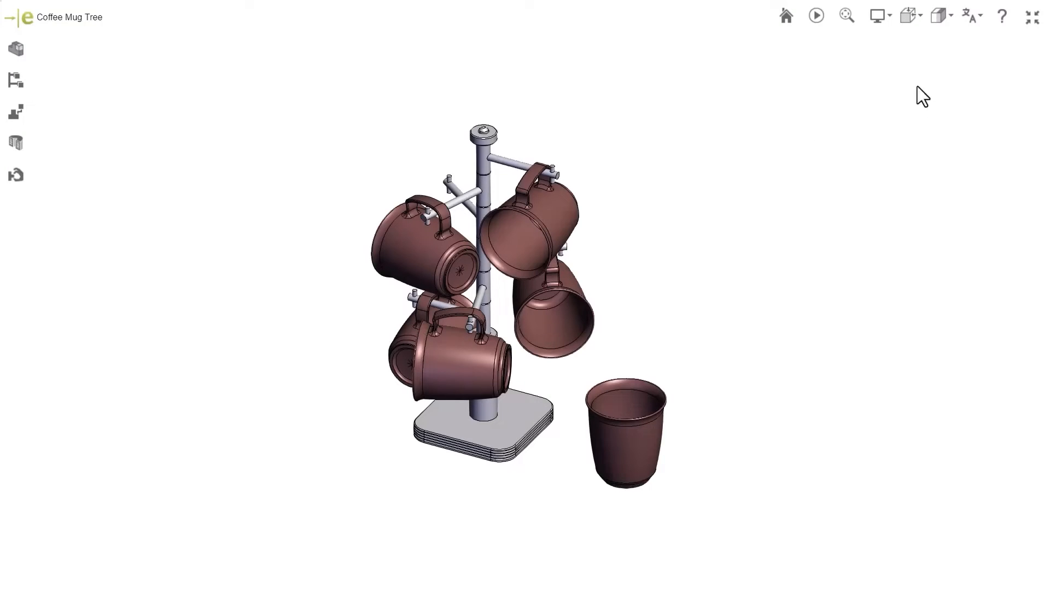
Step: View the saved HTML file in the browser viewer, checking languages and spinning the mug tree
click(971, 14)
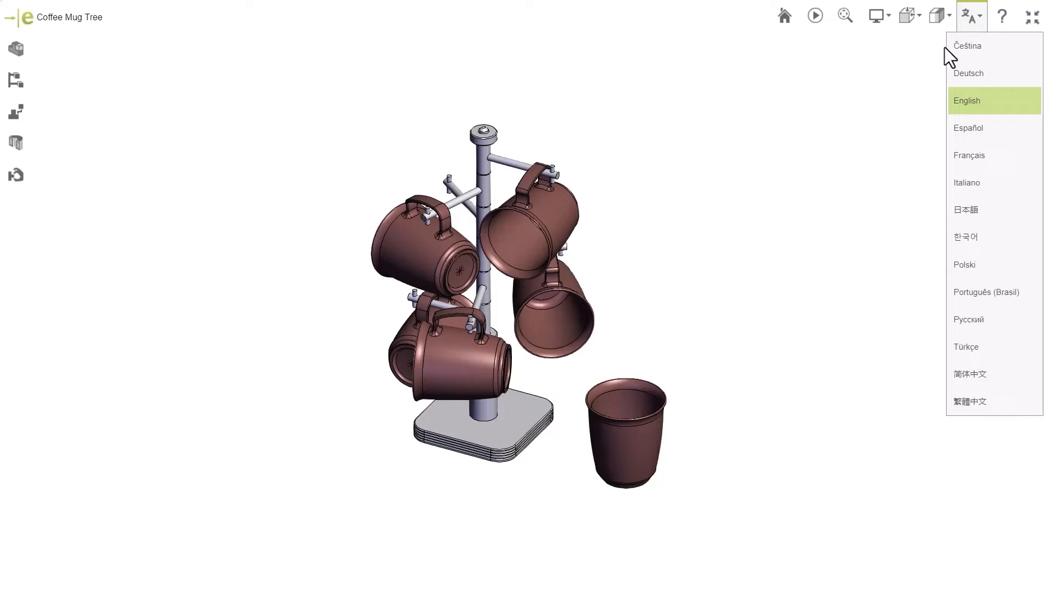
mouse_move(953, 102)
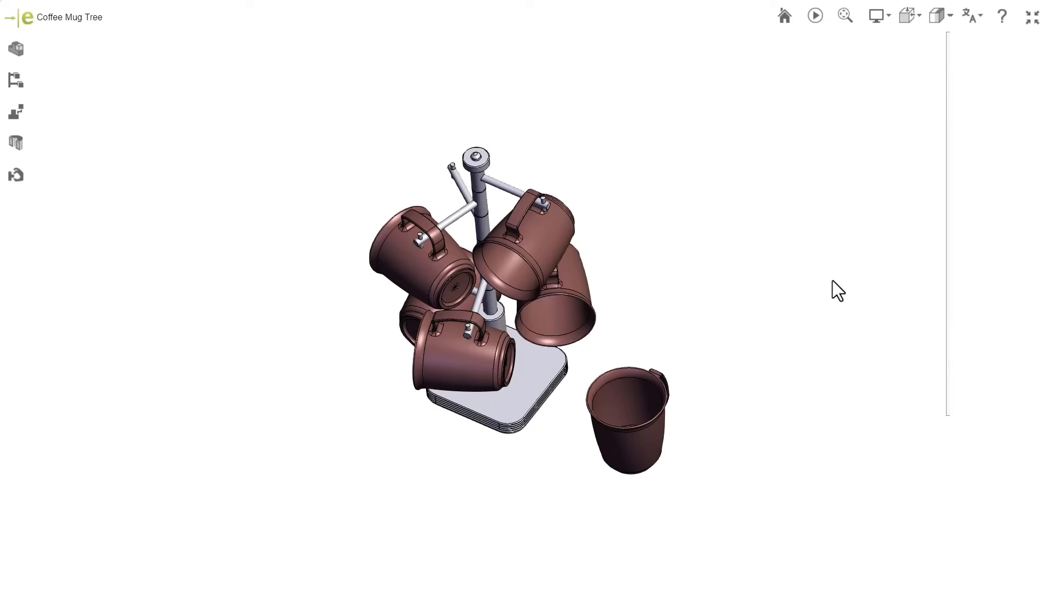
drag(839, 291, 676, 272)
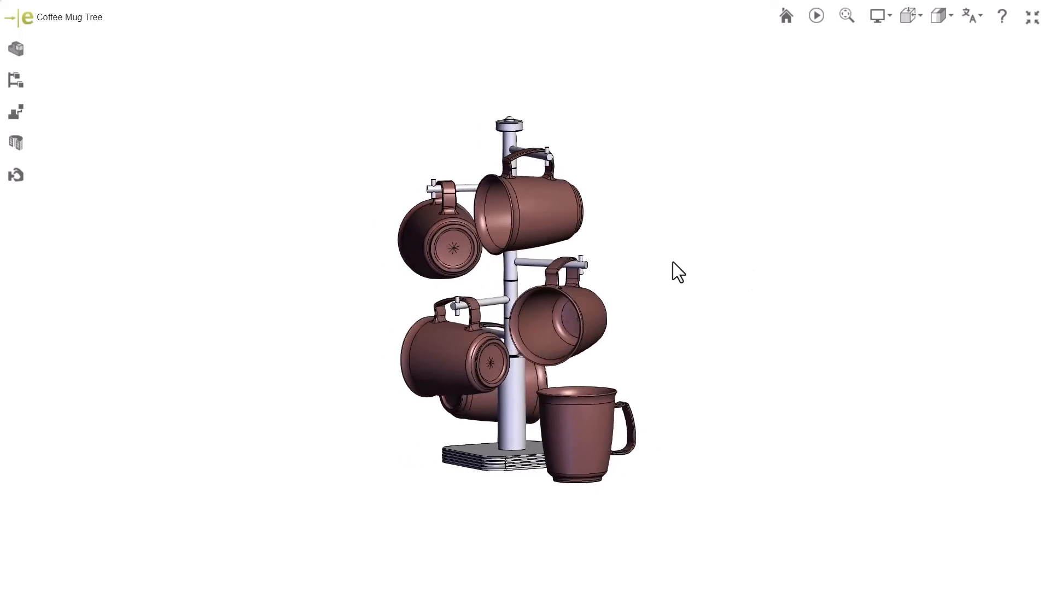
drag(676, 271, 234, 288)
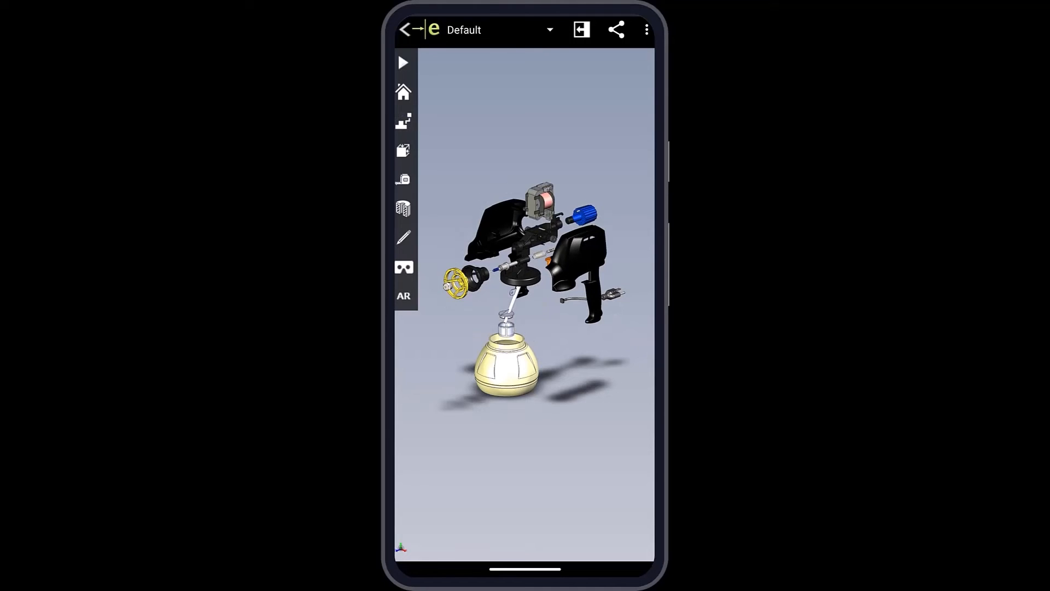
Step: Cycle the spray gun through No Front Housing and No Housing, then return to Default
click(404, 62)
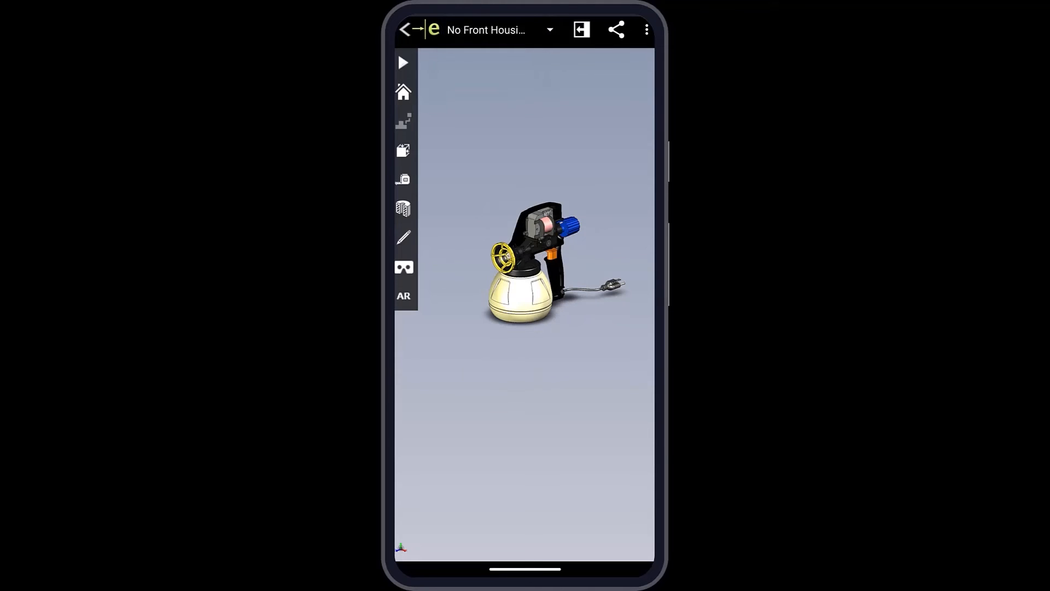
click(549, 30)
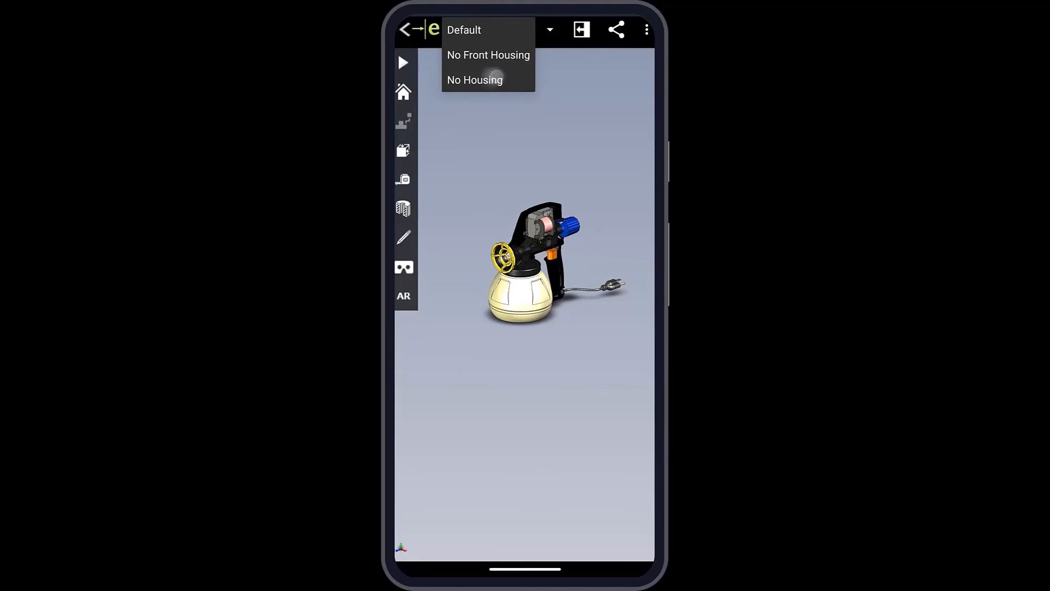
click(474, 79)
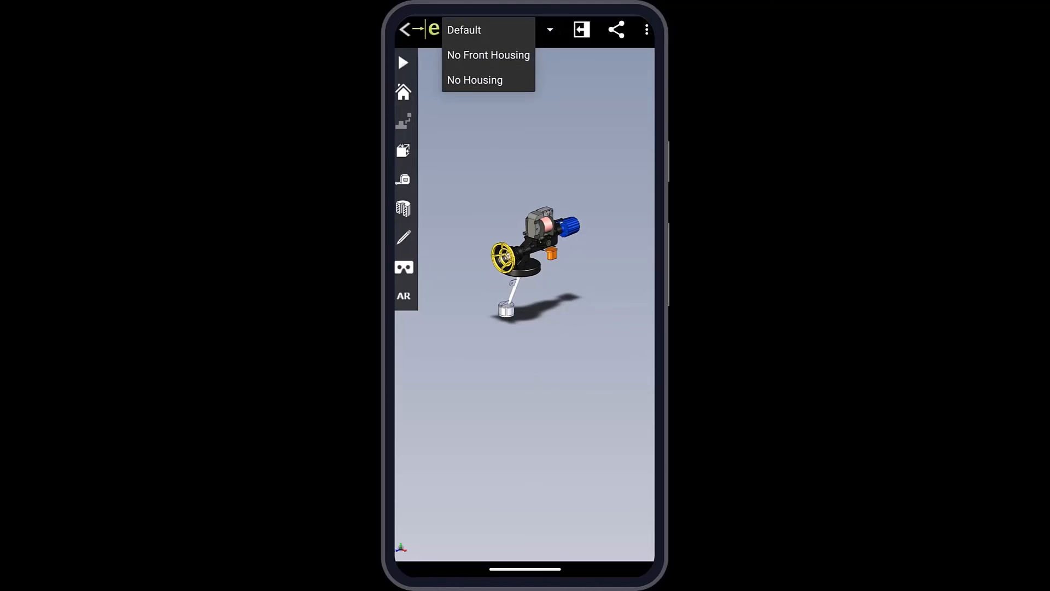
click(464, 30)
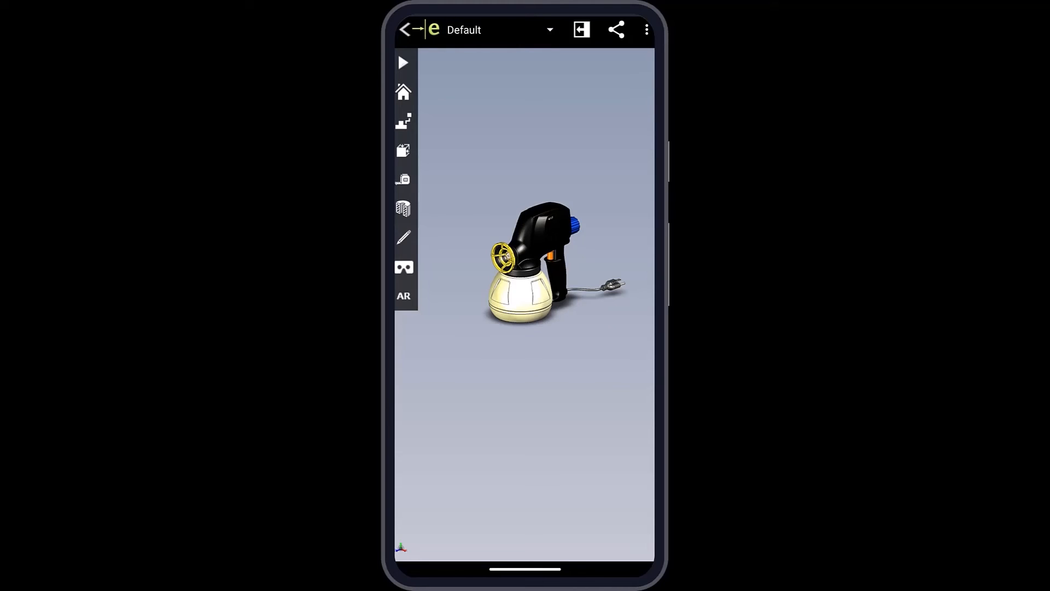